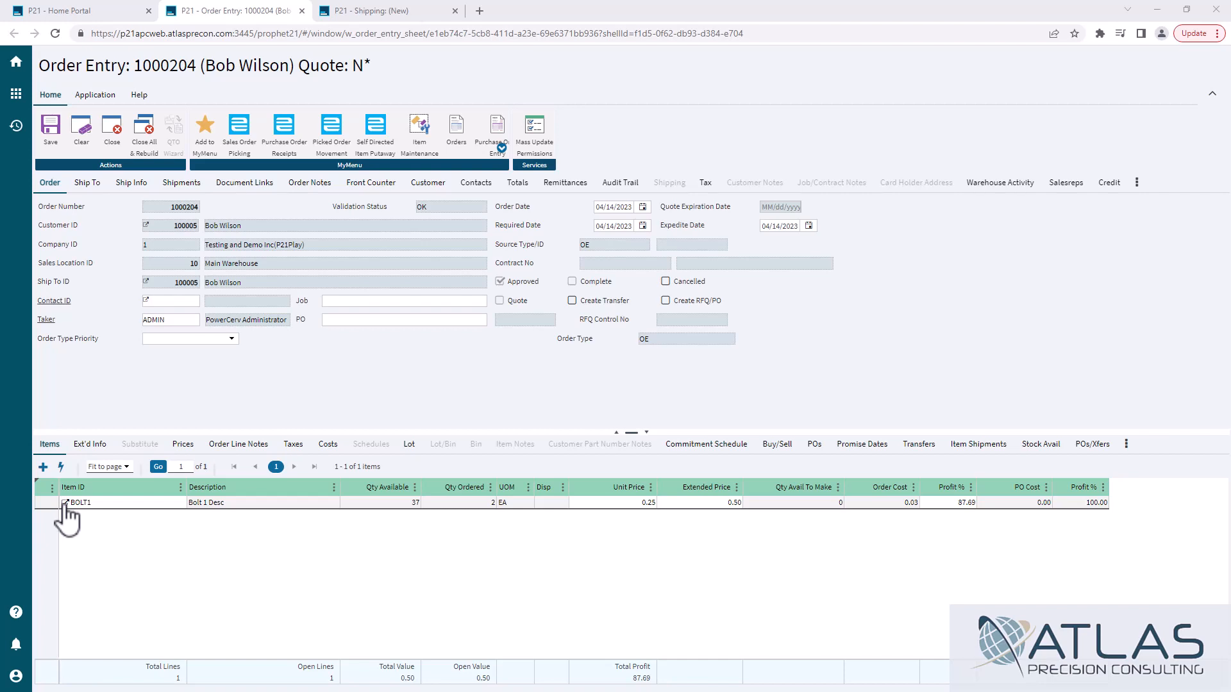
mouse_move(132, 335)
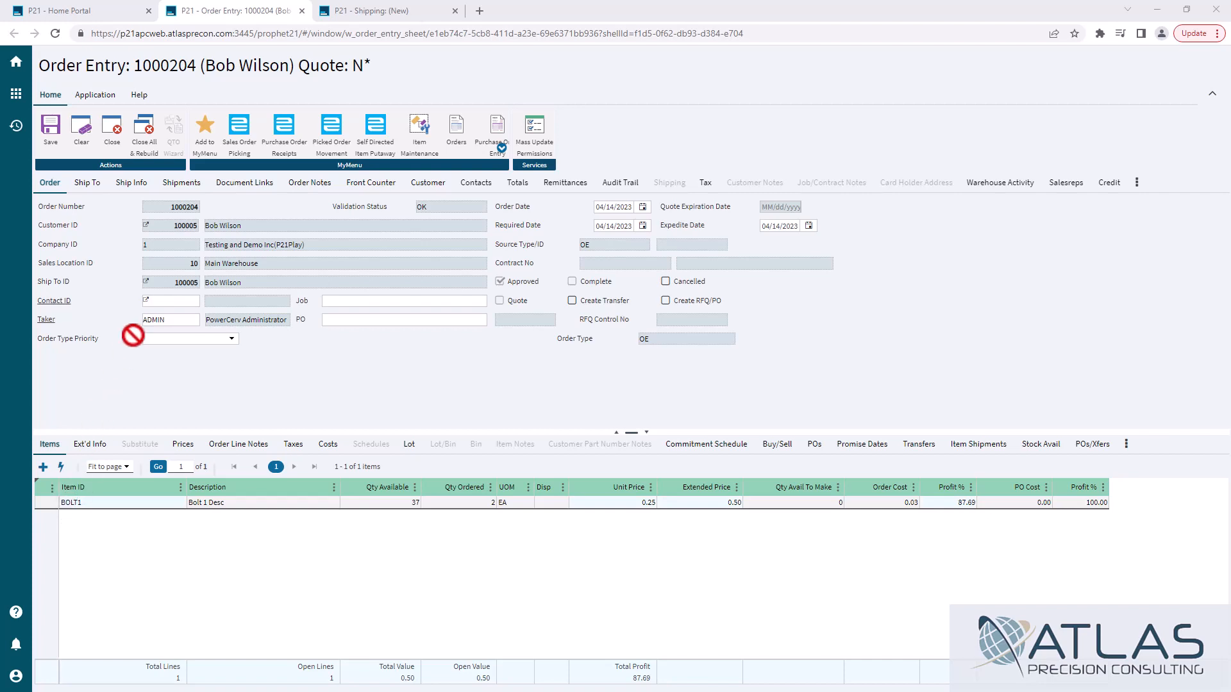
Show the Shipments list for order 1000204, revealing pick ticket transaction 2000030
left_click(182, 182)
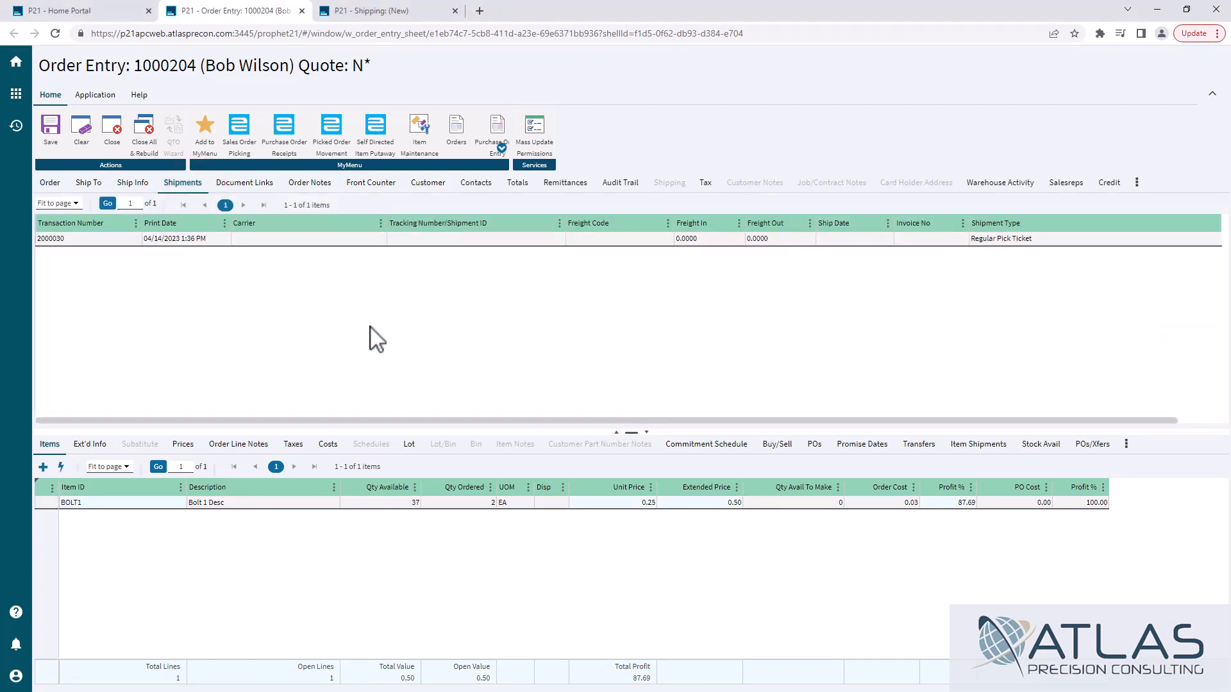
mouse_move(180, 282)
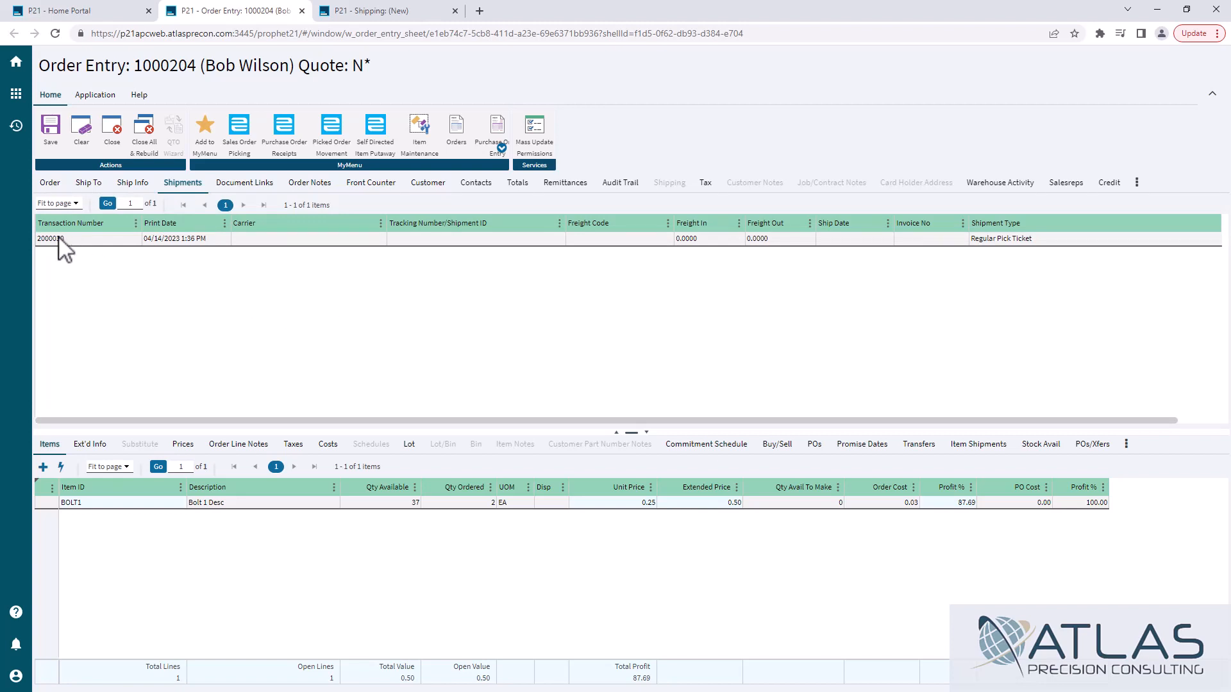
left_click(54, 239)
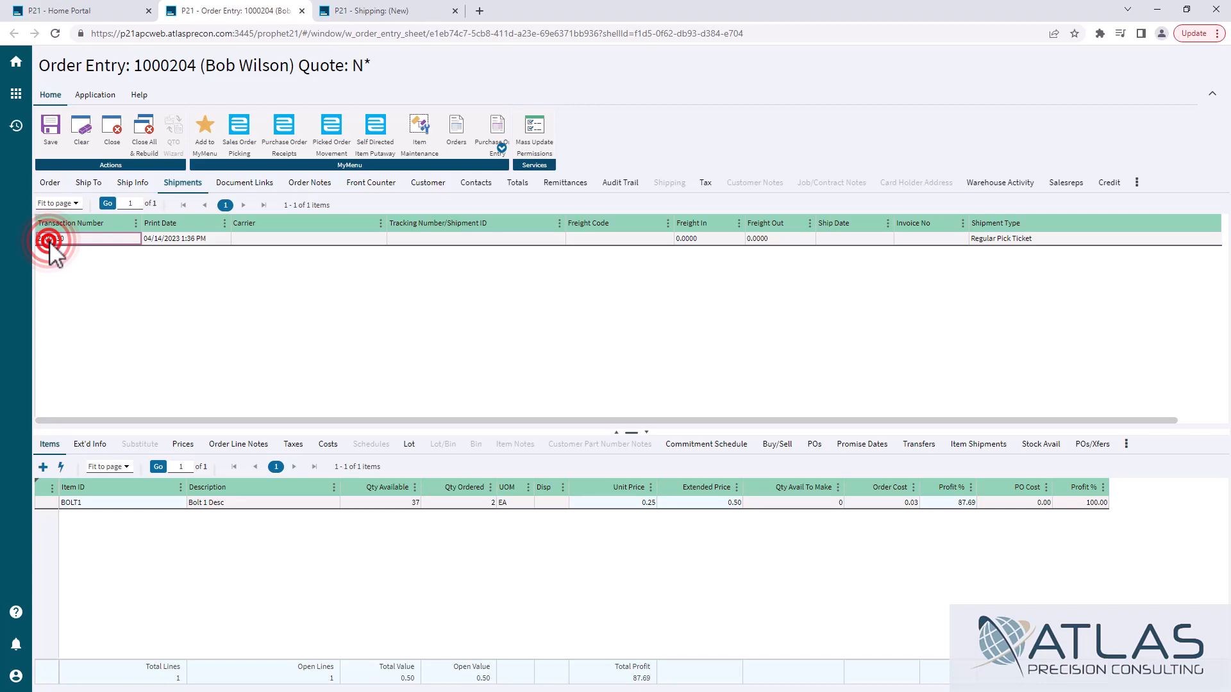
left_click(51, 239)
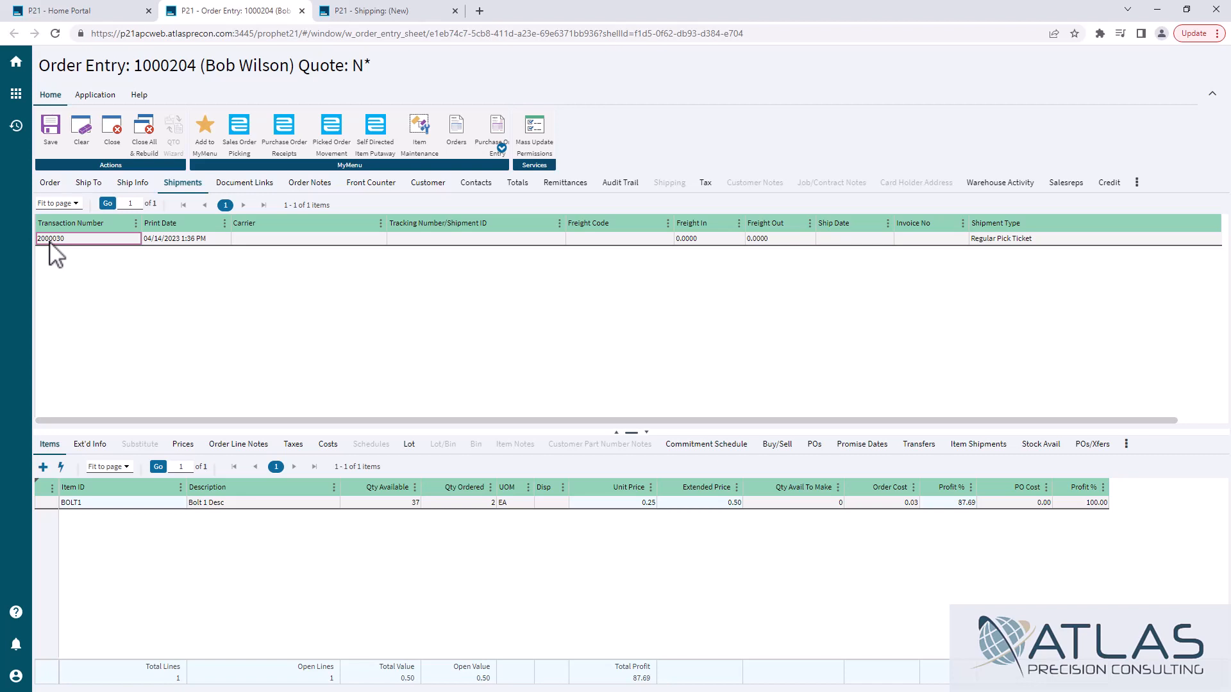
mouse_move(66, 251)
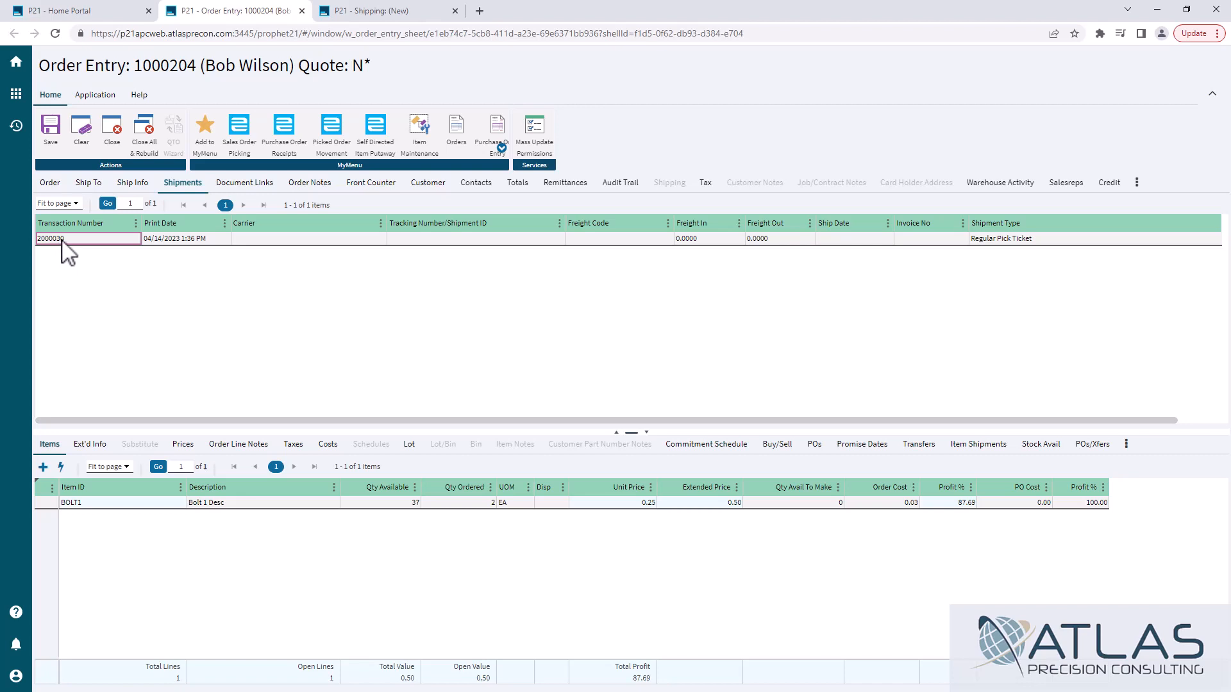
Register the shipment Transaction Number as a DynaChange Navigator drill source and bring up Shipping
right_click(51, 238)
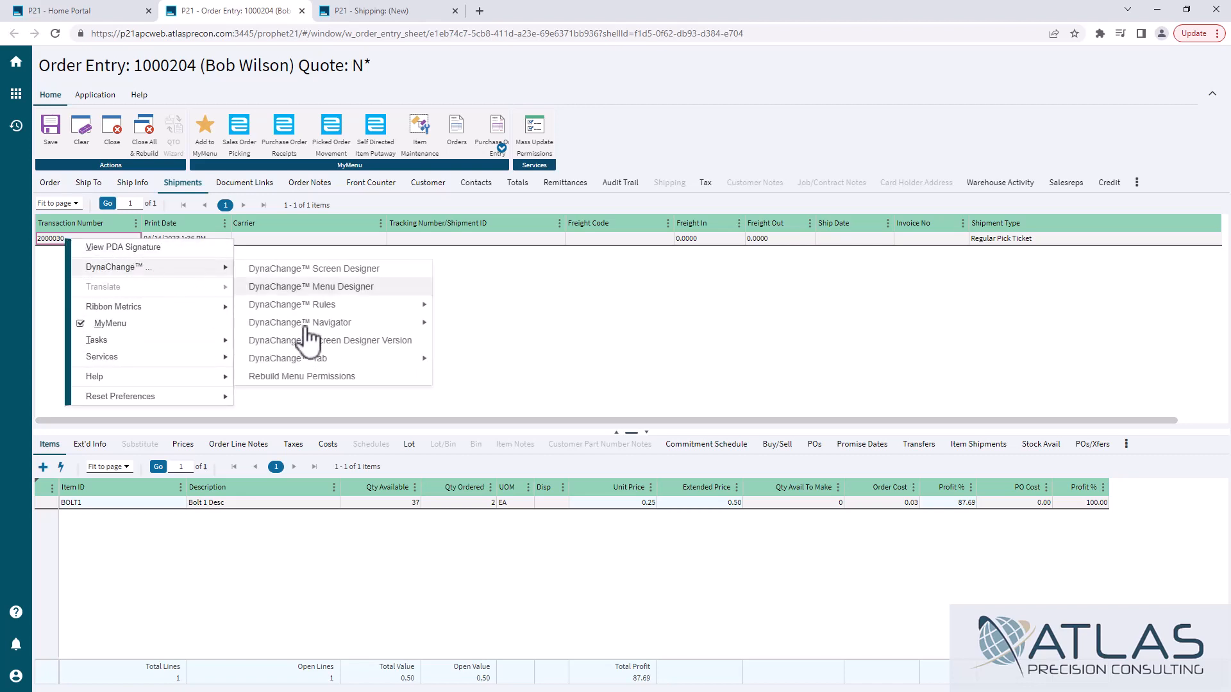
mouse_move(329, 322)
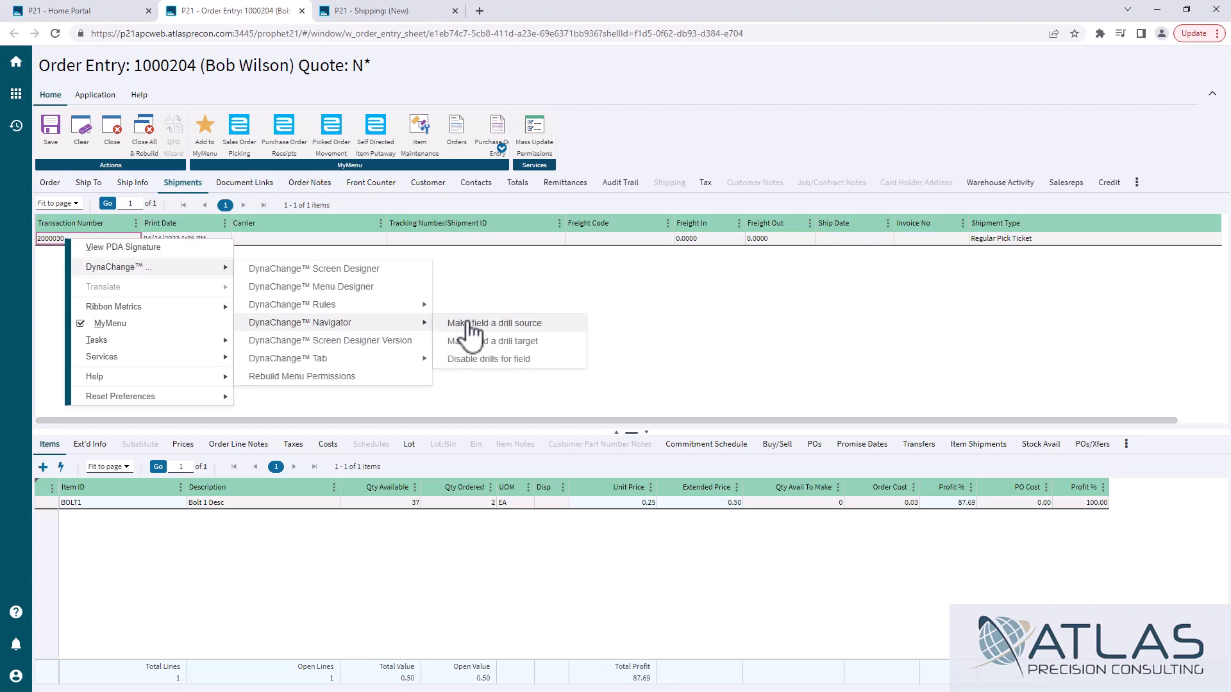
mouse_move(492, 323)
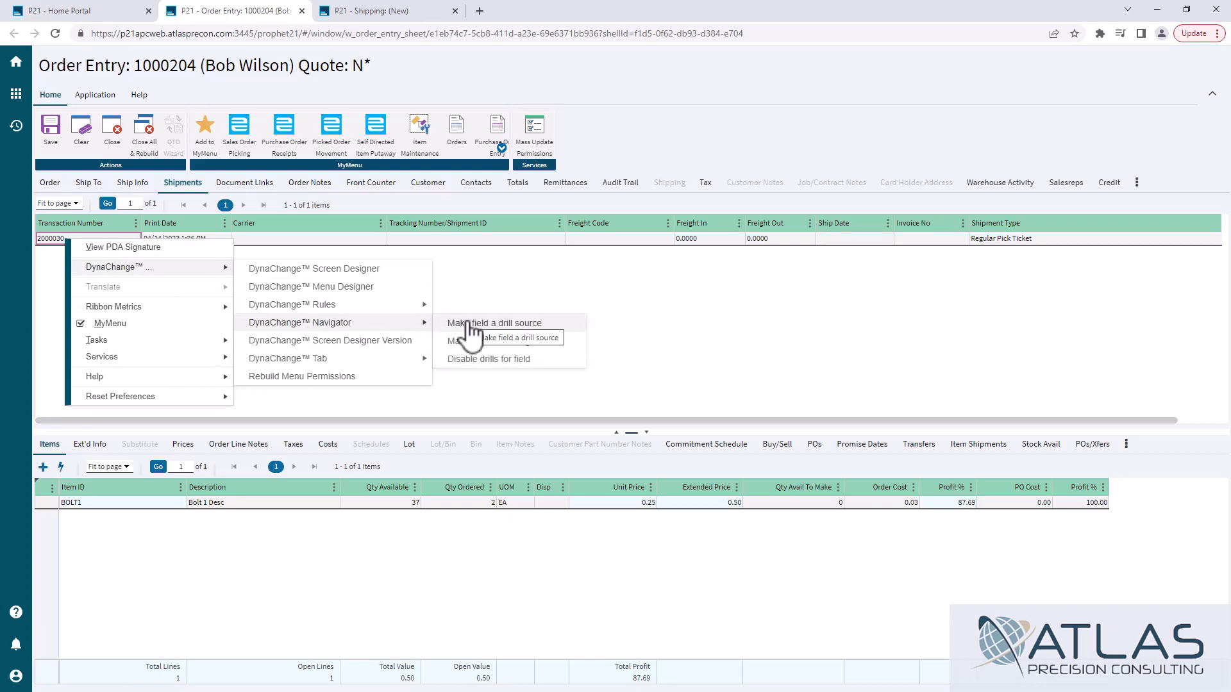
left_click(492, 324)
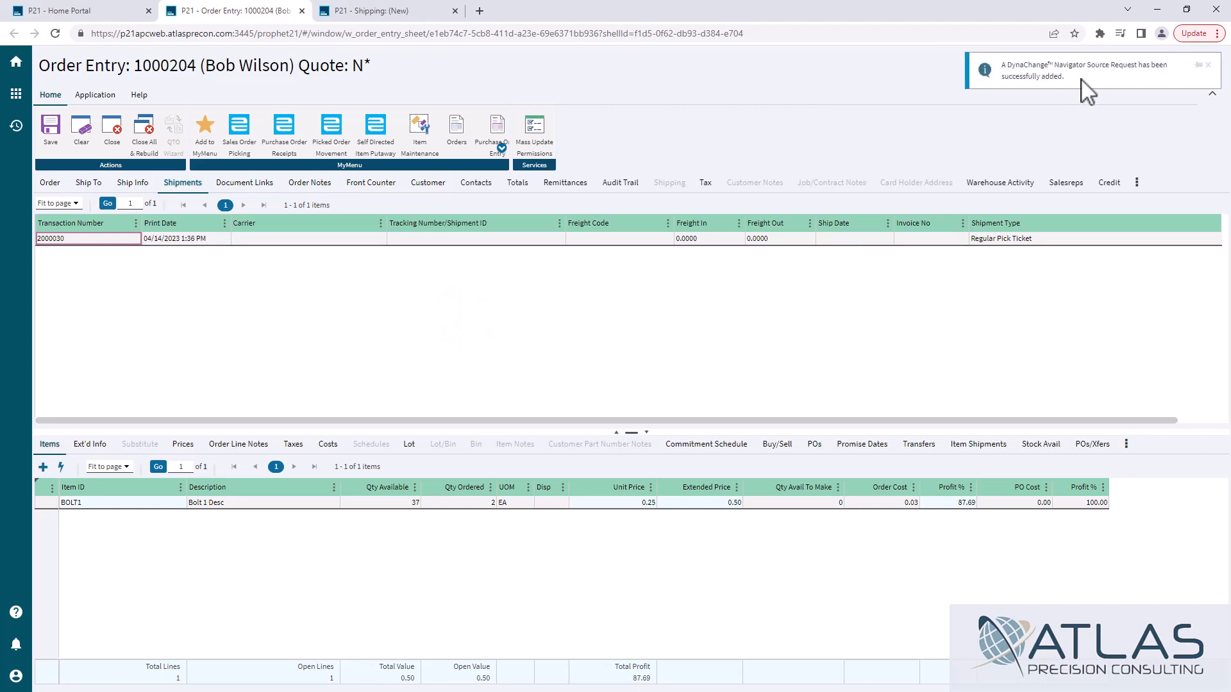
left_click(384, 10)
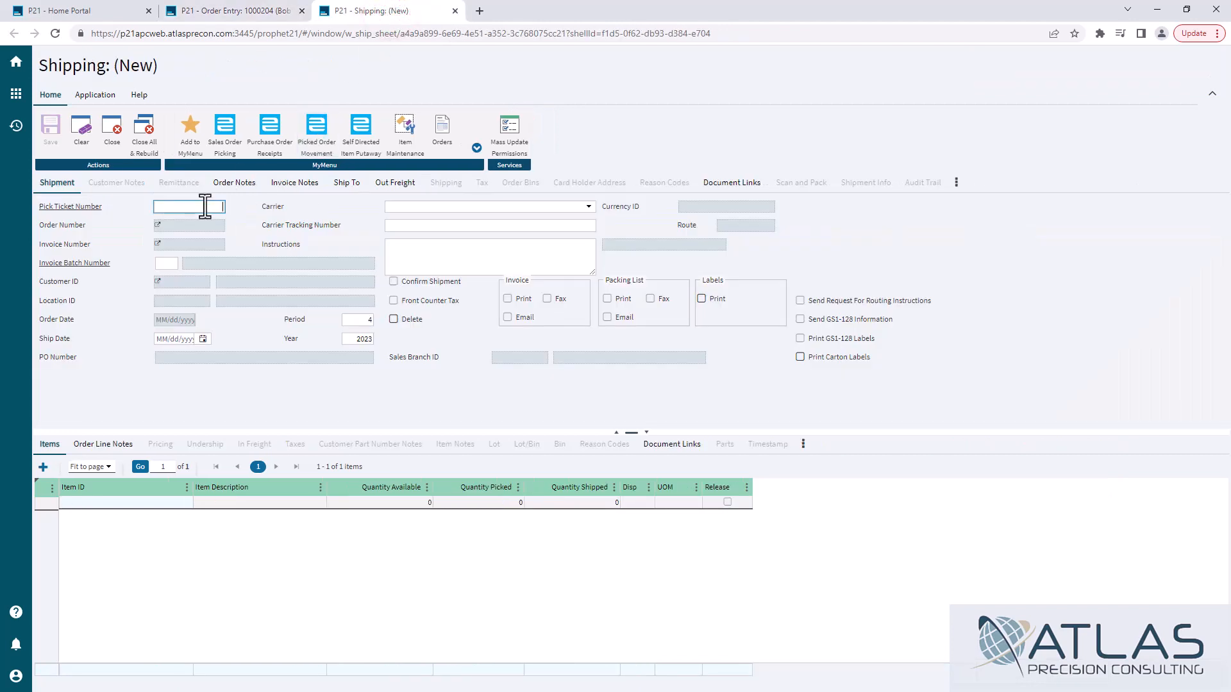
Set Shipping's Pick Ticket Number as a drill target, listing the pending shipment_transaction_no source request
right_click(188, 206)
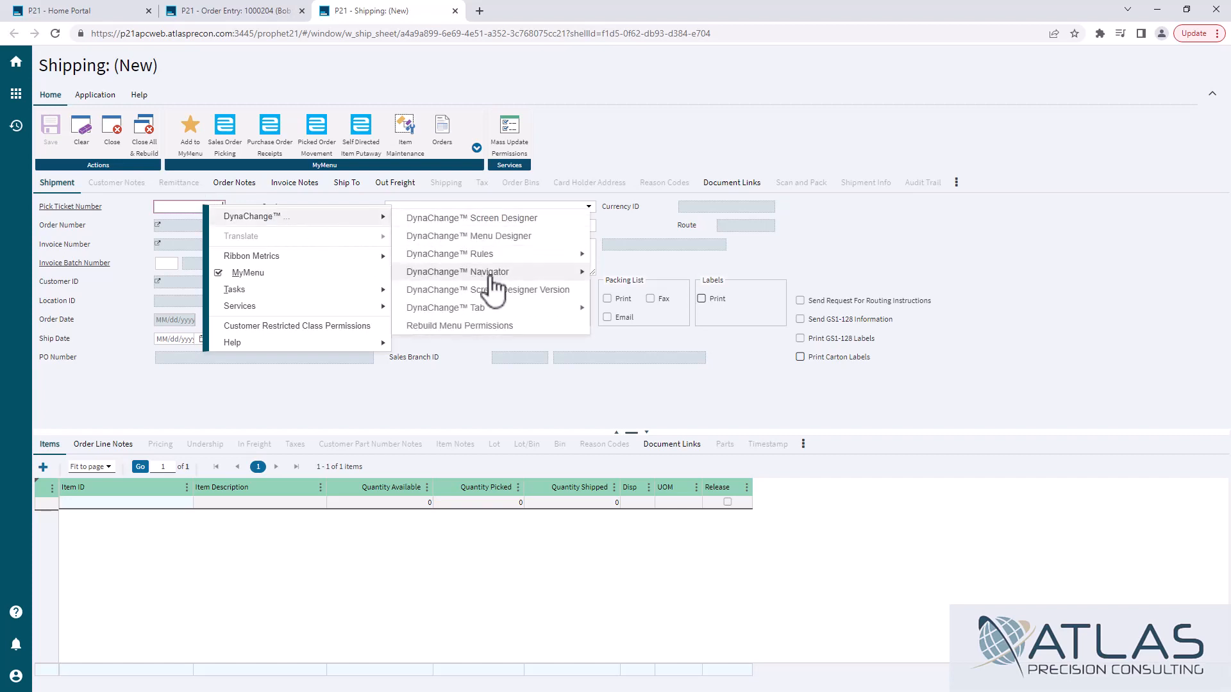
left_click(457, 271)
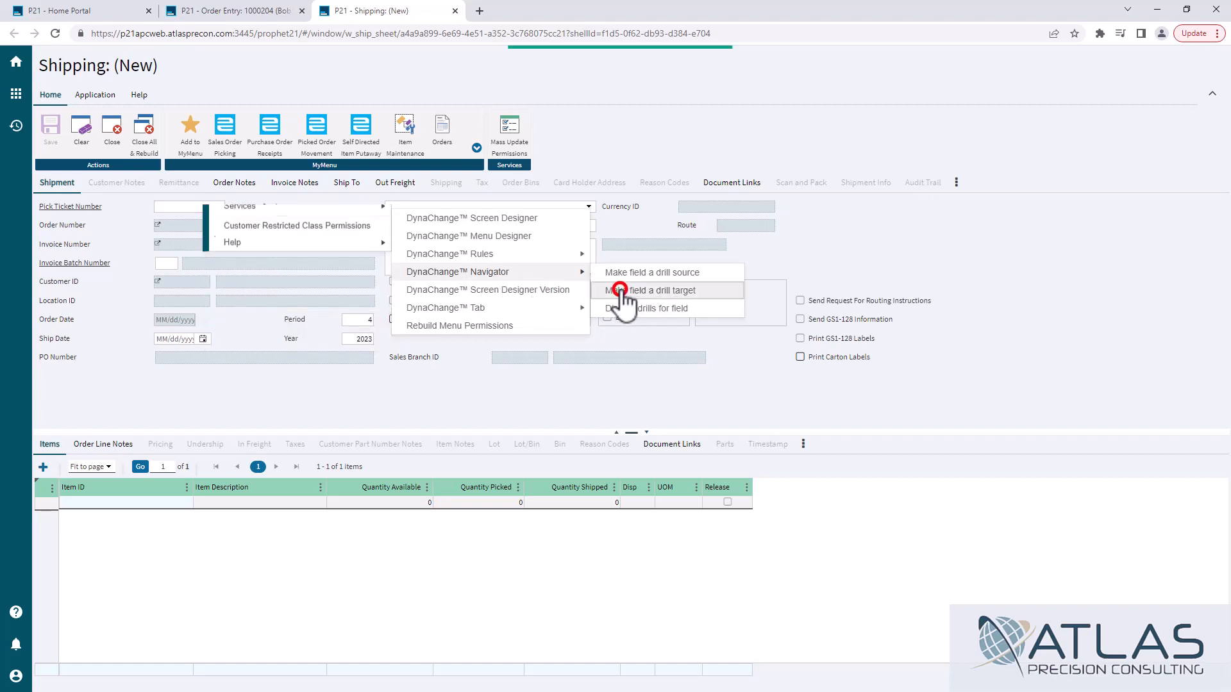
left_click(650, 290)
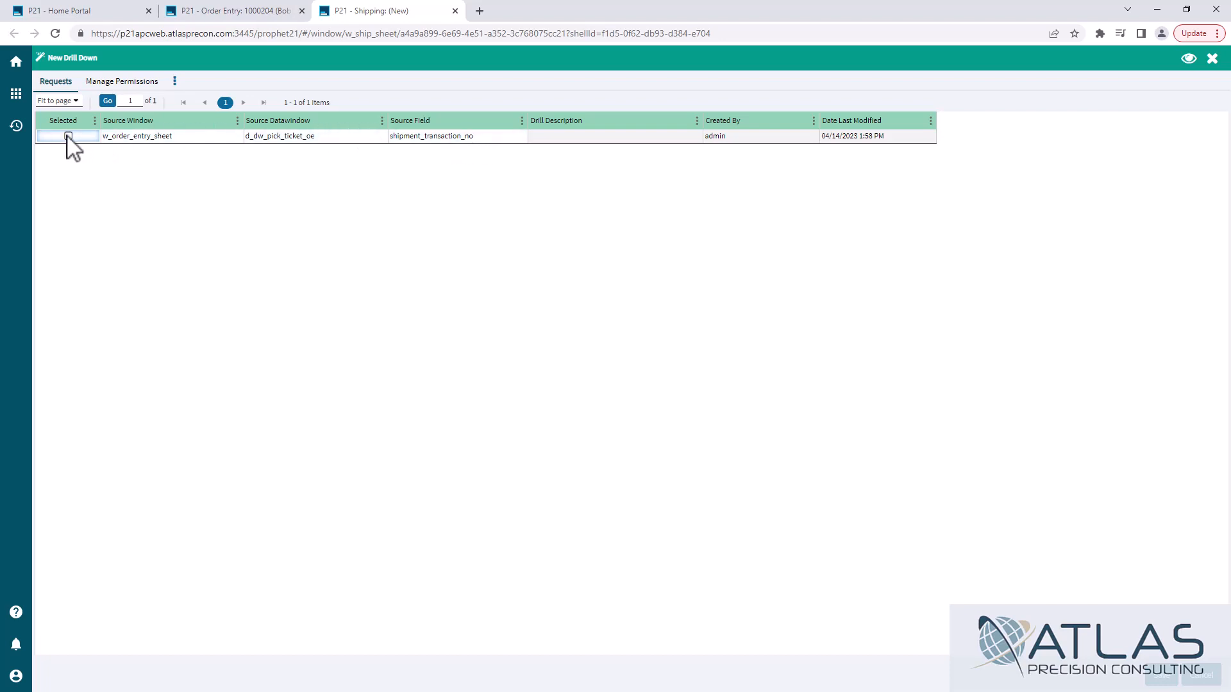
Select the w_order_entry_sheet source request, save the drill-down link and return to Order Entry
left_click(67, 134)
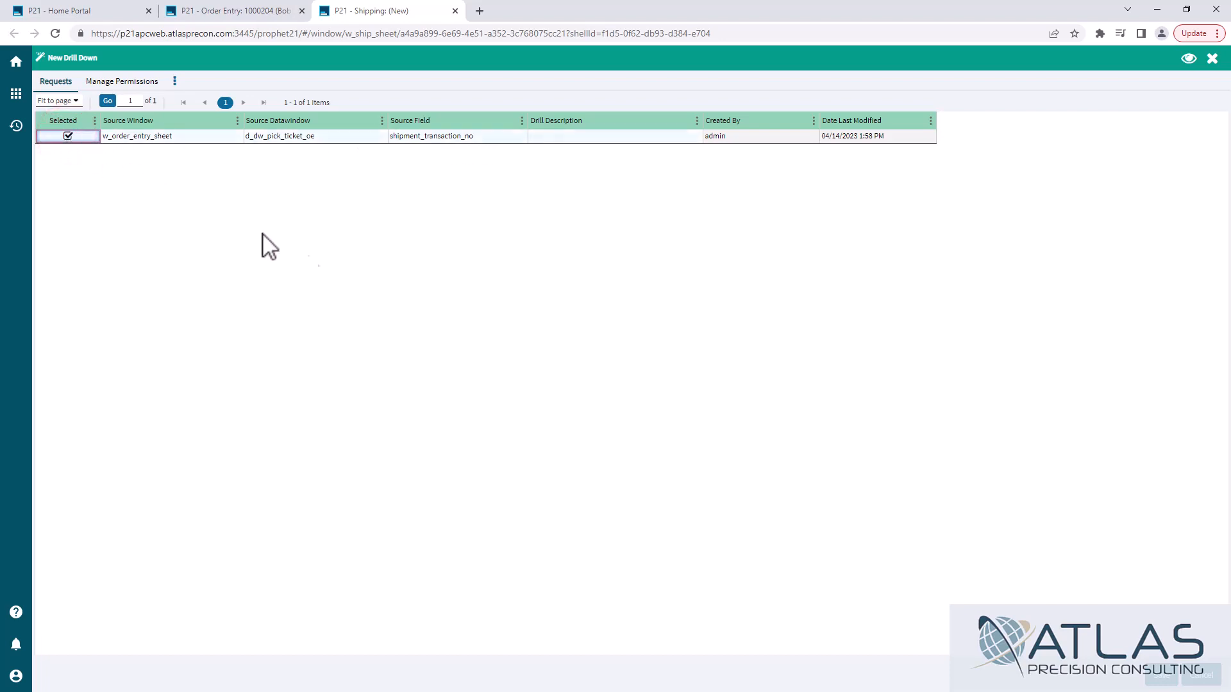
left_click(1212, 57)
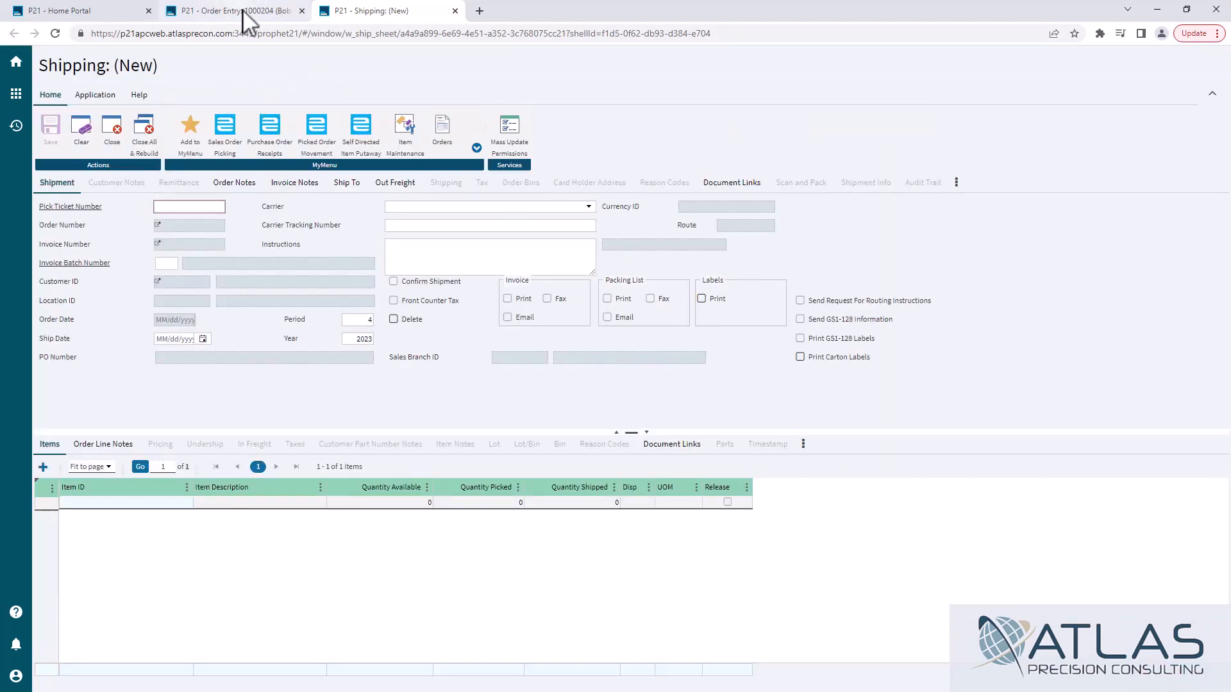
left_click(229, 12)
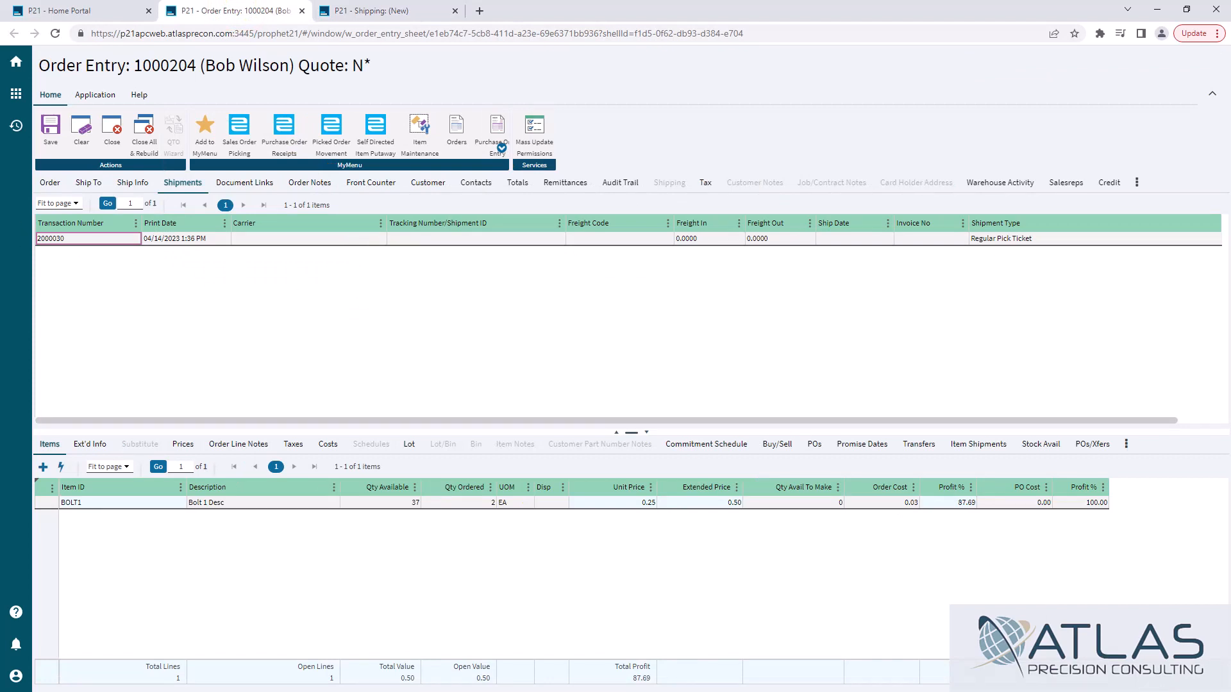
Reload order 1000204 and drill from transaction 2000030 into its pick ticket
left_click(454, 11)
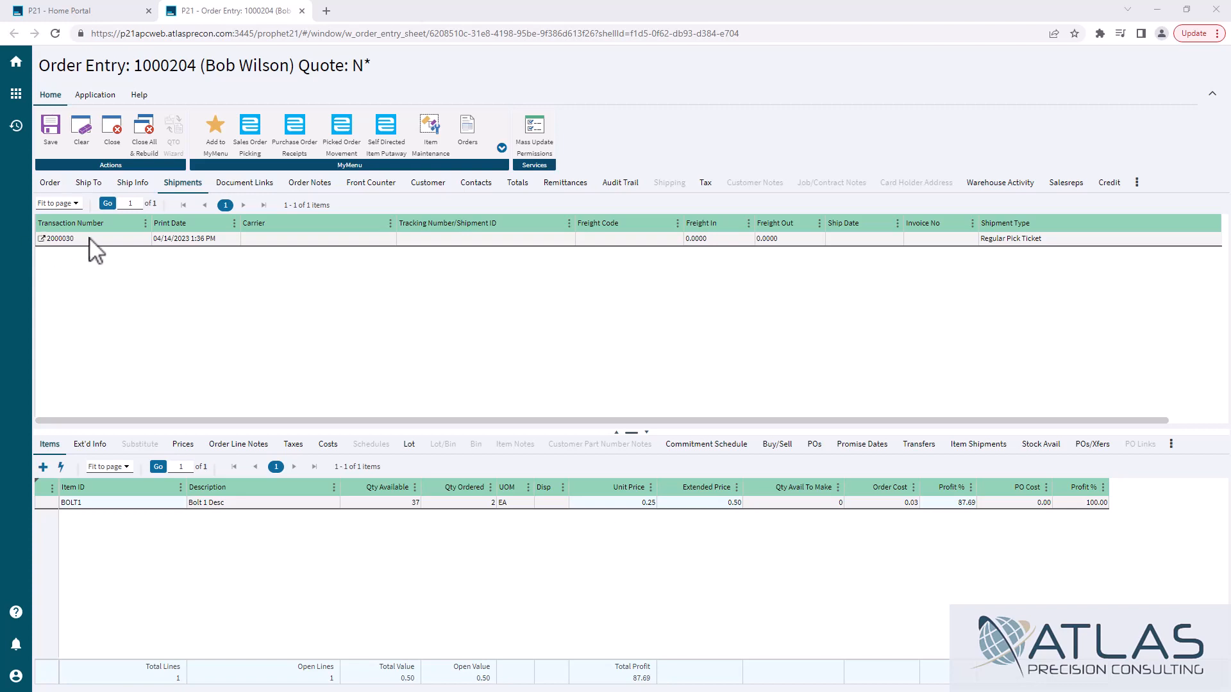
mouse_move(48, 246)
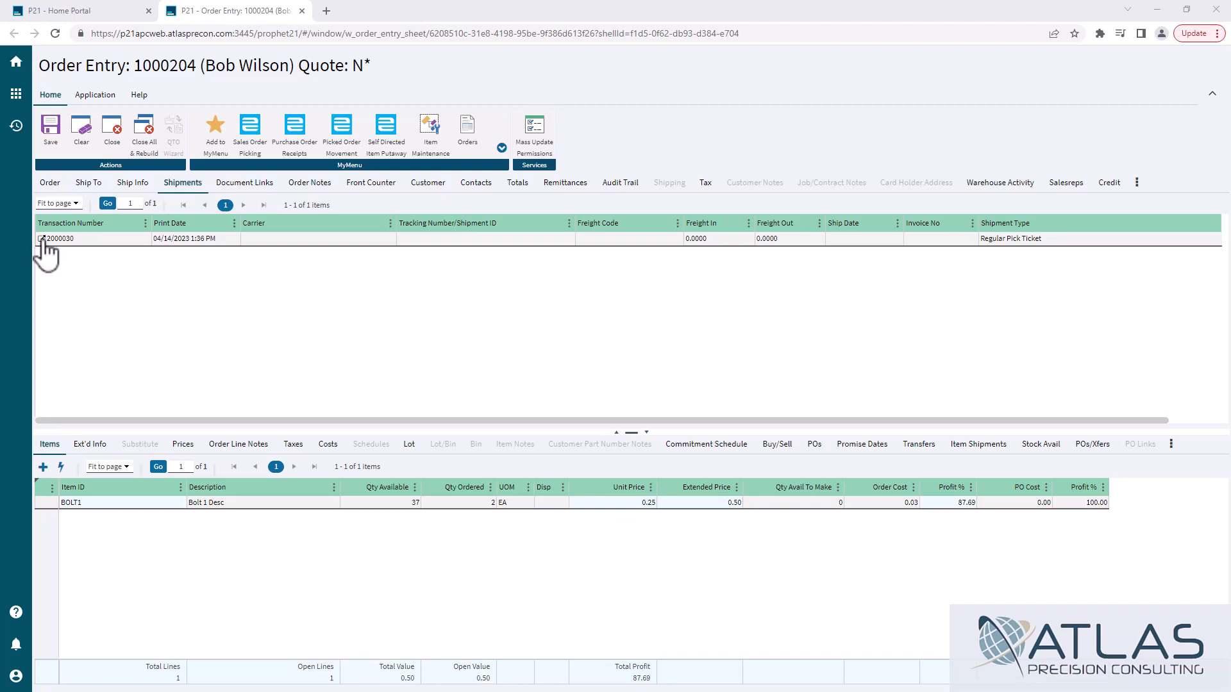
left_click(55, 239)
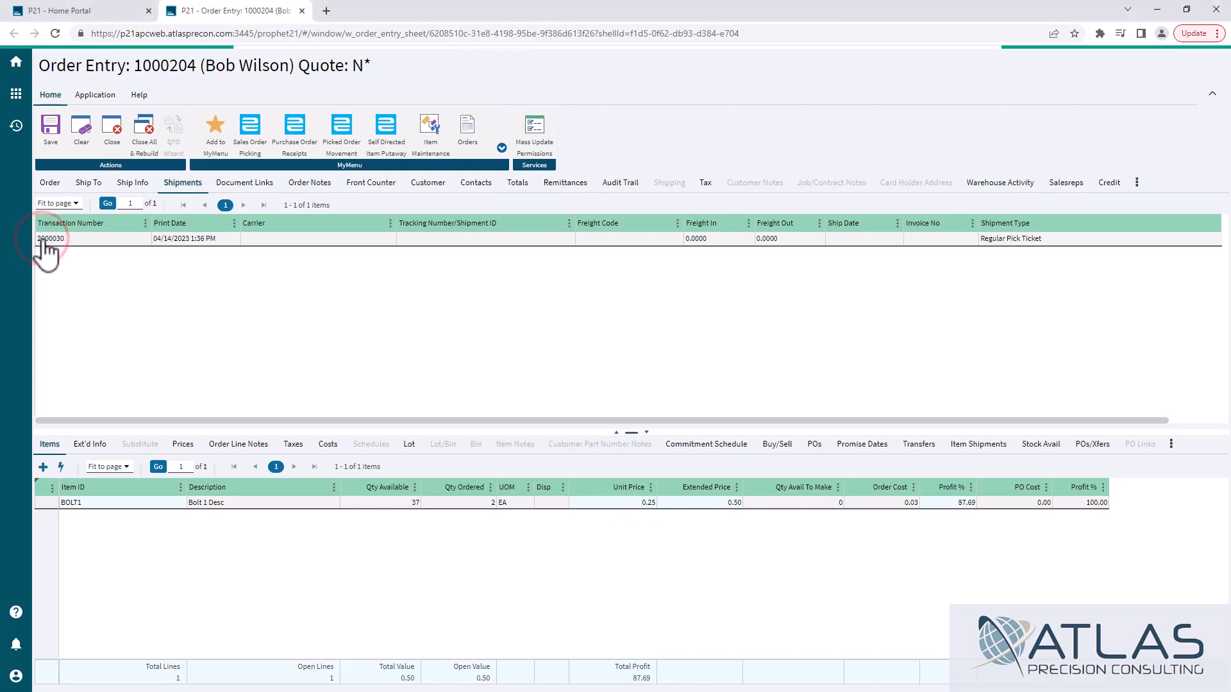